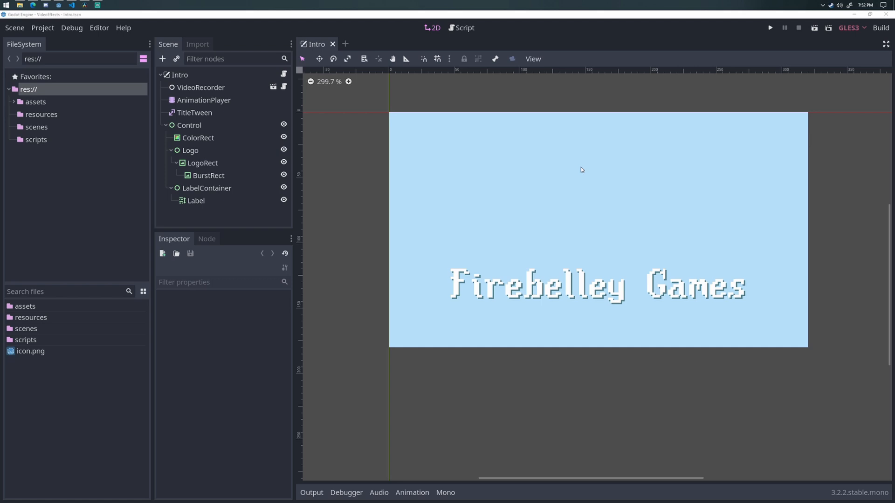
mouse_move(231, 126)
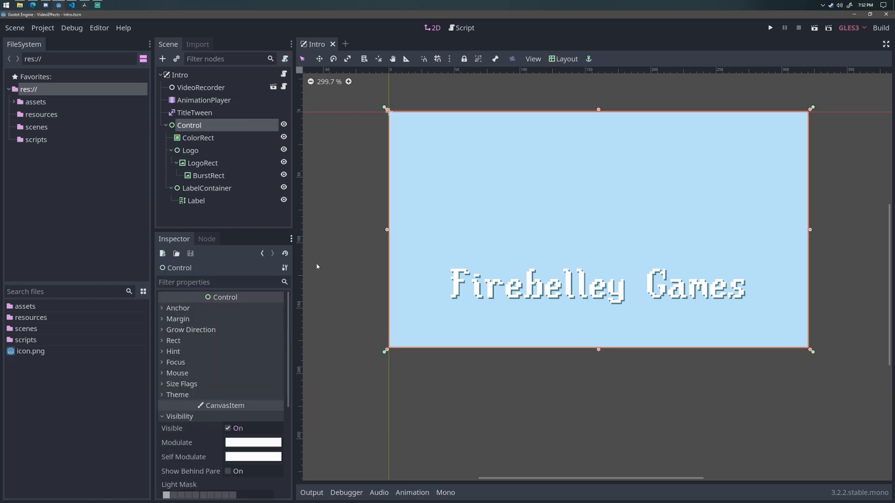
mouse_move(542, 225)
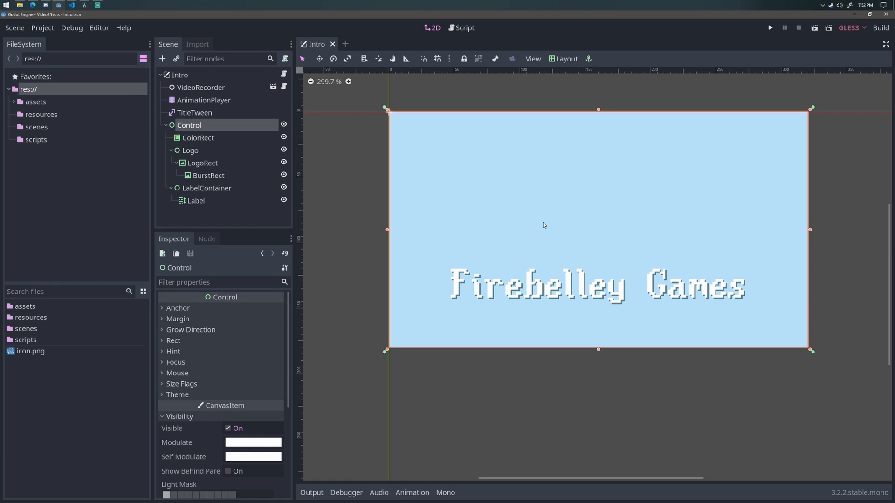
Step: Review the AnimationPlayer timeline and the ColorRect, Logo, LogoRect and BurstRect nodes
left_click(203, 100)
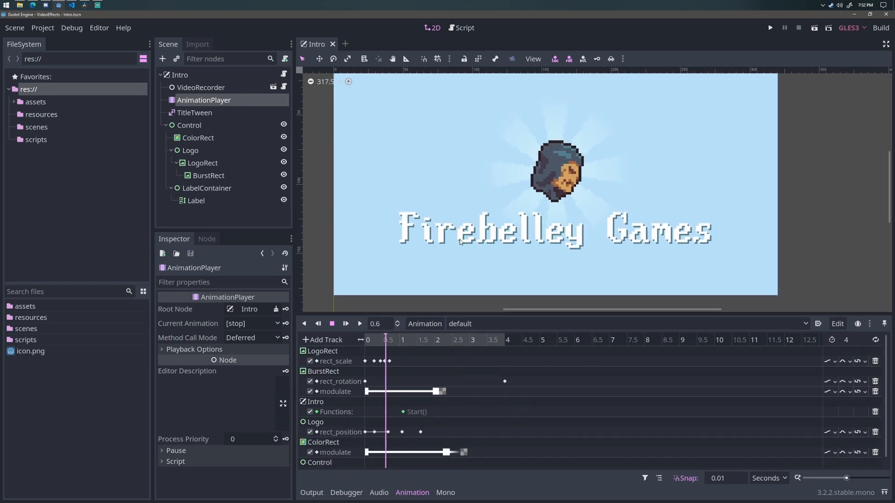
left_click(198, 137)
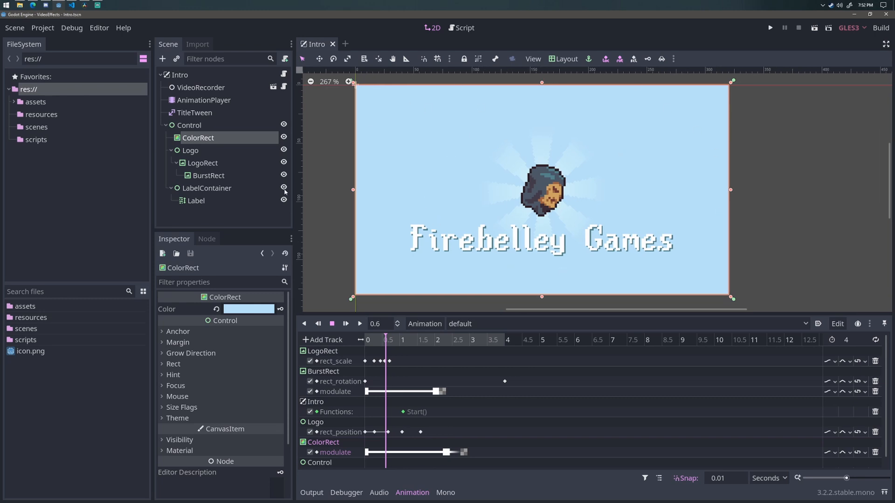
left_click(190, 150)
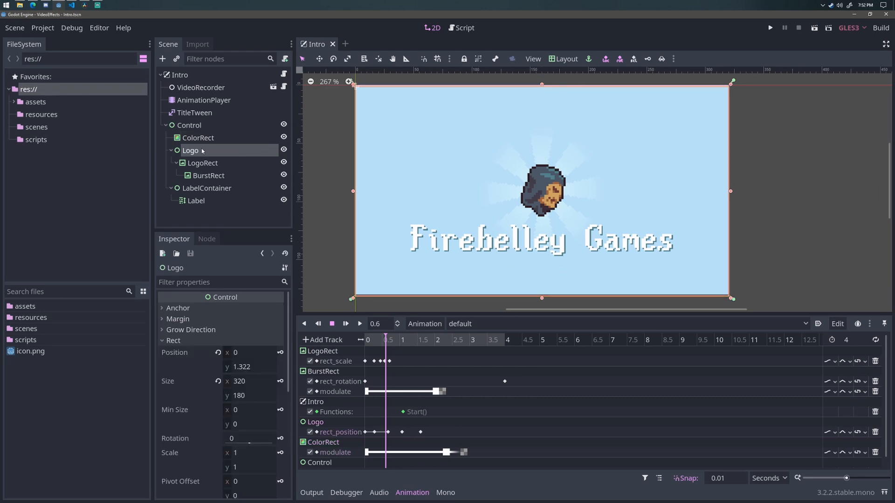
left_click(202, 162)
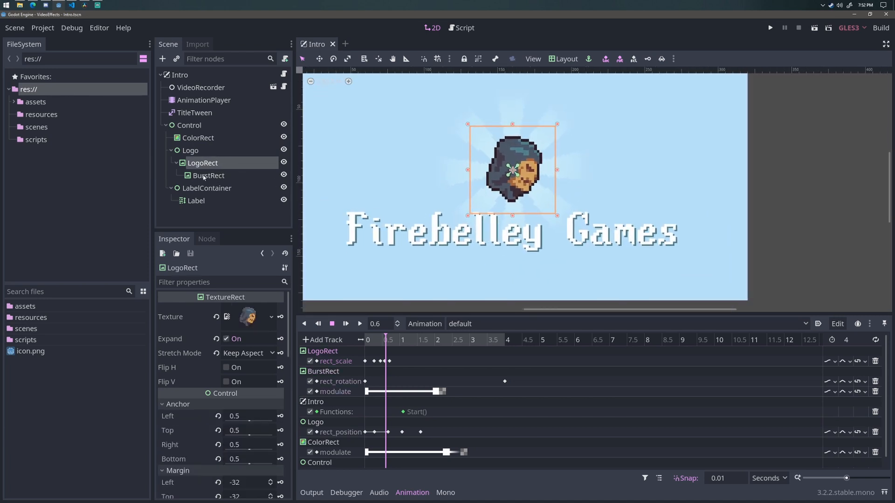
left_click(209, 176)
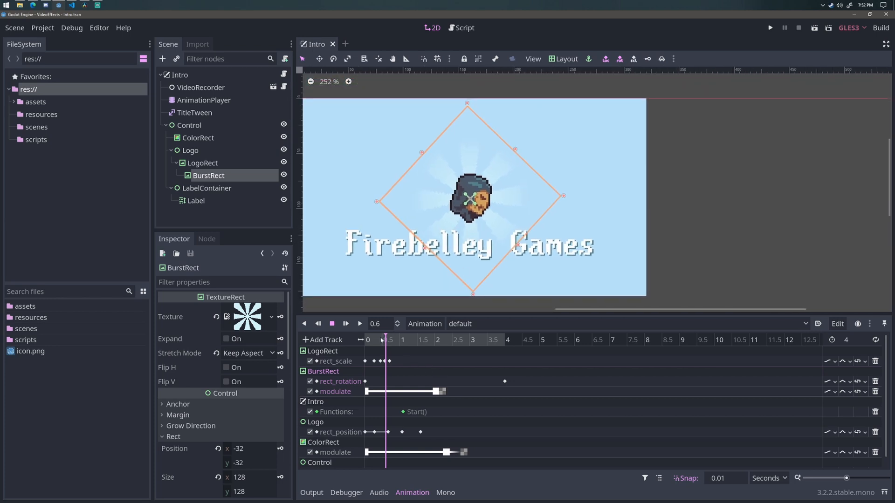
left_click(375, 340)
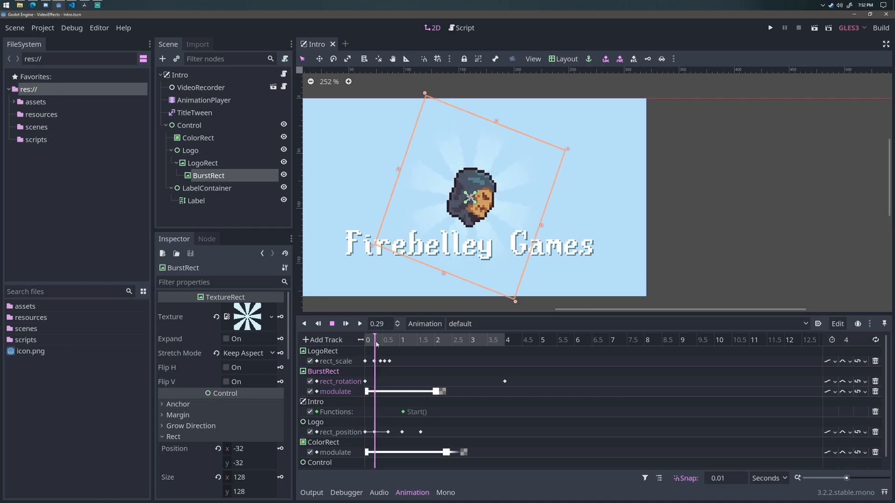
left_click(383, 339)
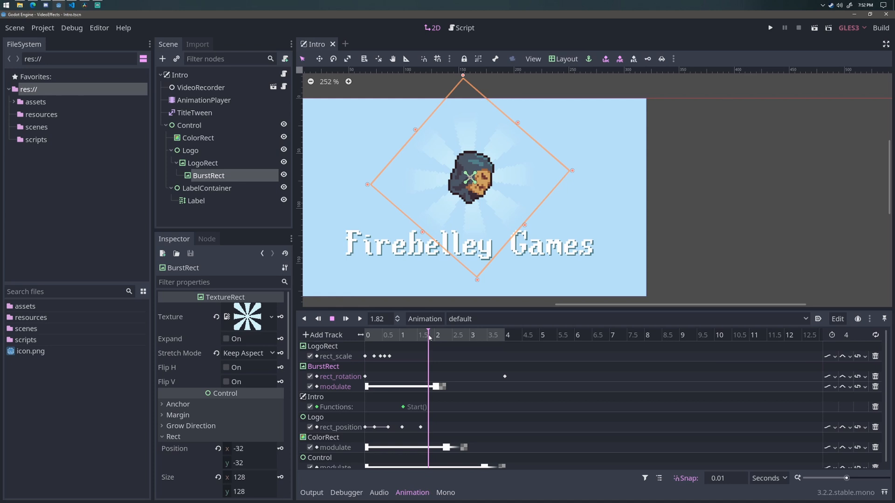
left_click(415, 333)
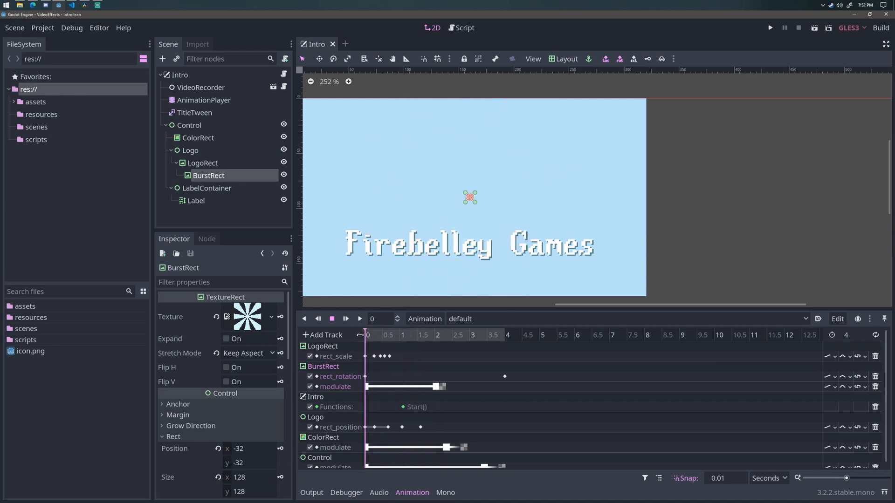
left_click(414, 340)
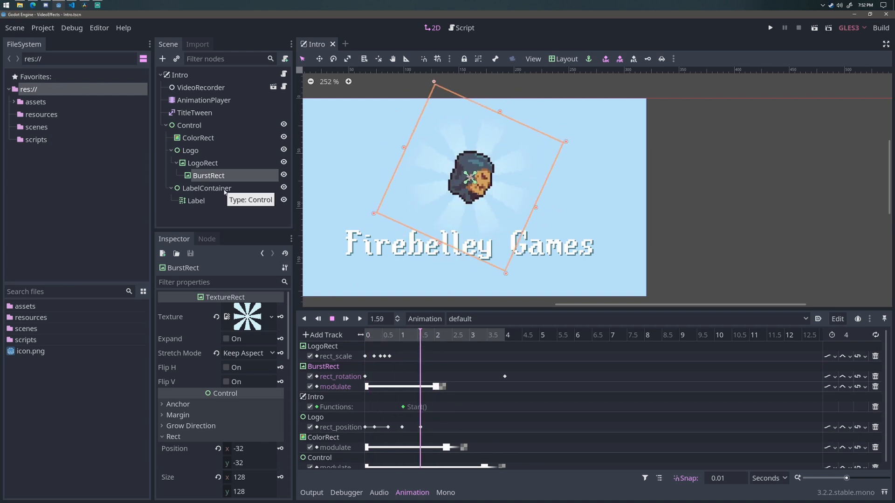
left_click(196, 200)
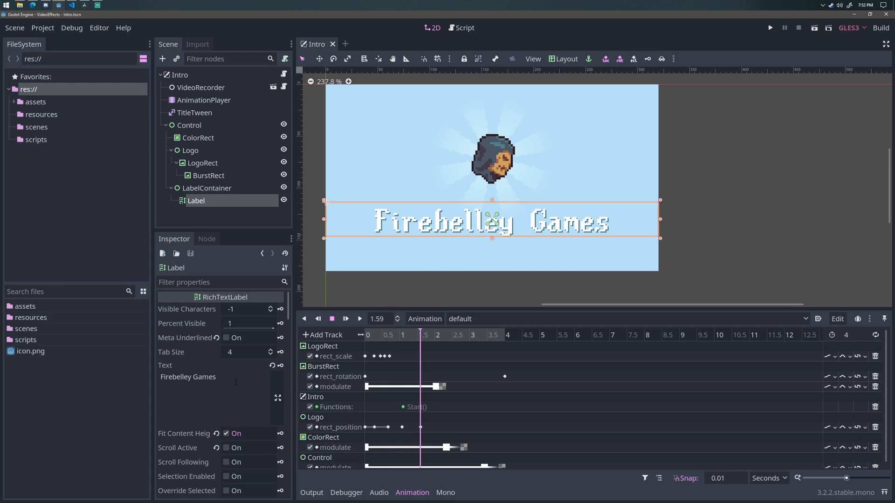
Step: Set the label Text to [center][wave freq=5 amp=0]Firebelley Games[/wave][/center] with Bb Code on
left_click(200, 377)
type("[center][wave freq=5 amp=Firebelley Games[/wave][/center")
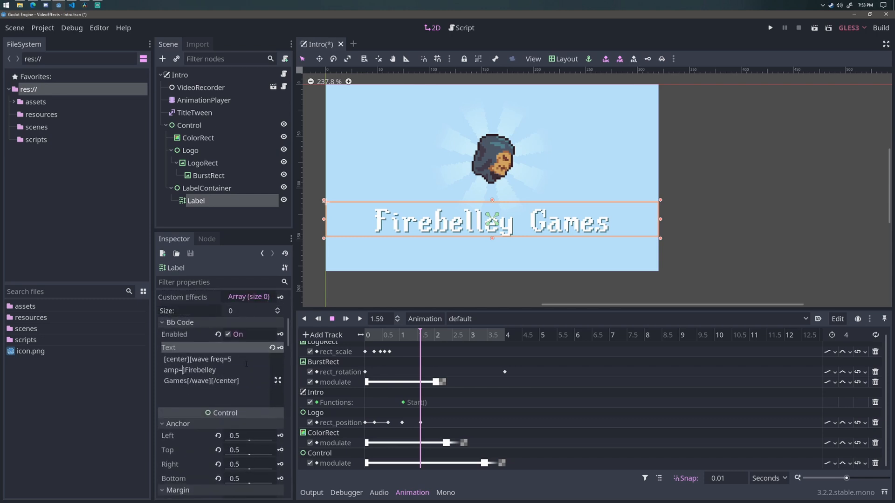
type("50")
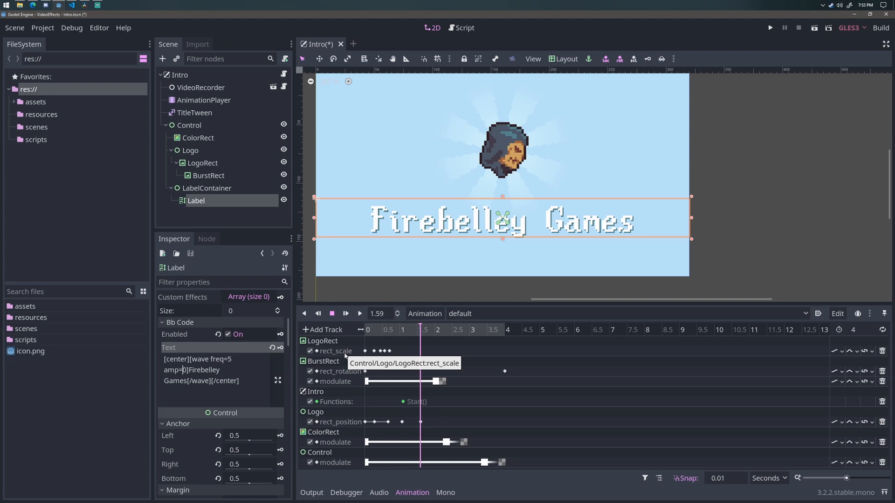
type("1")
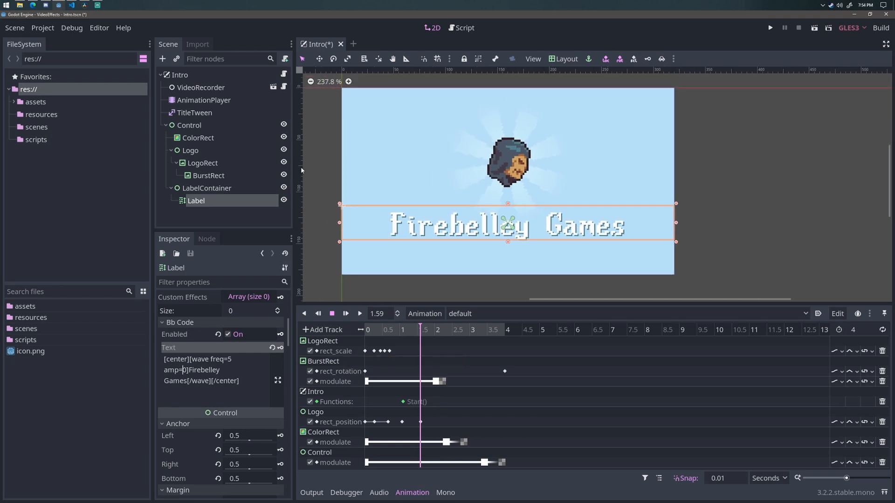
Step: Review Intro.cs's CreateLabels method and its string.Format call in VS Code
left_click(194, 112)
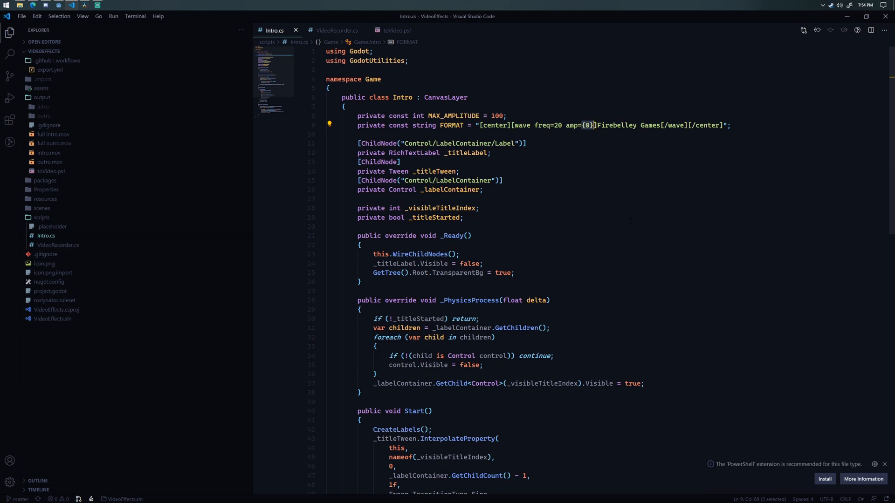
scroll("down", 3)
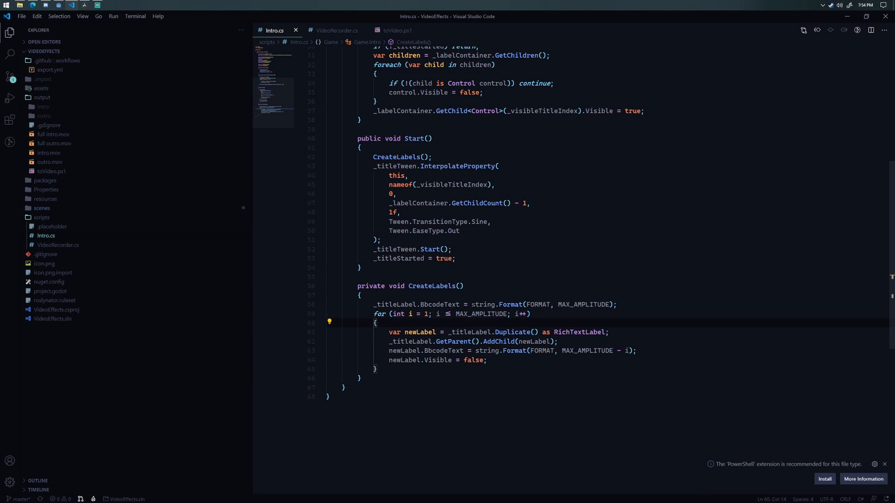
left_click(511, 304)
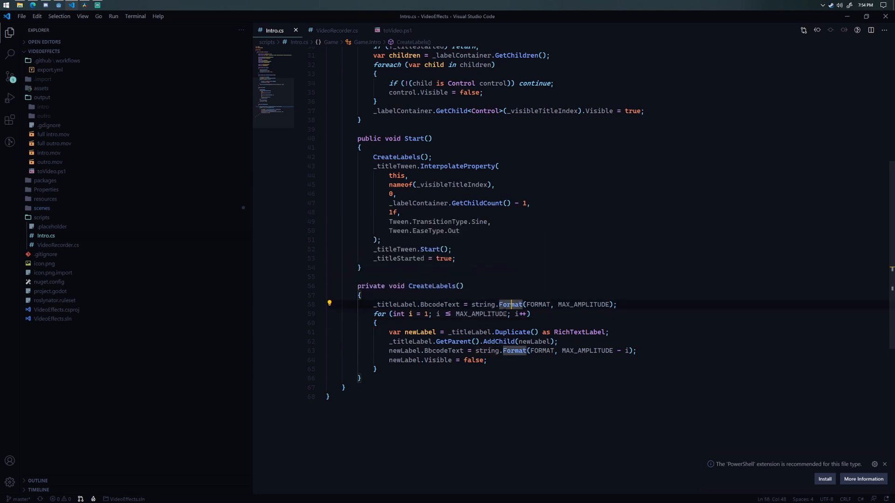
mouse_move(588, 350)
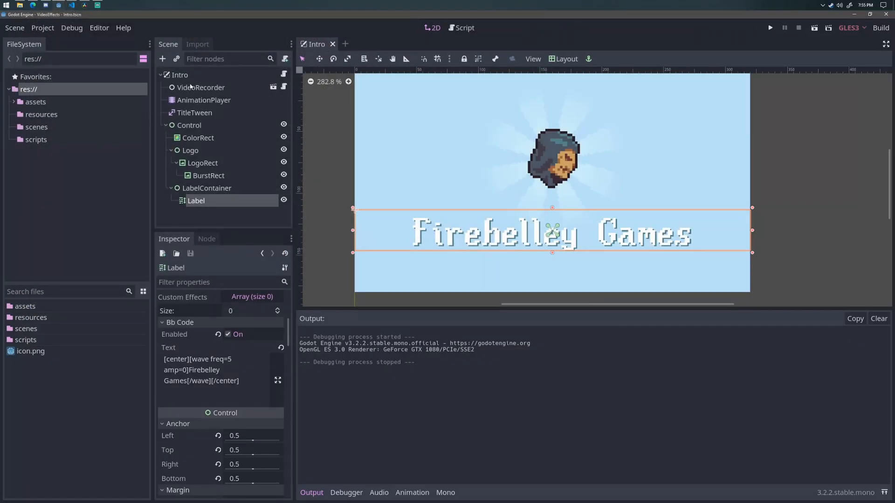
Step: Run the intro with VideoRecorder's Save Images off and expand LabelContainer's generated labels
left_click(201, 87)
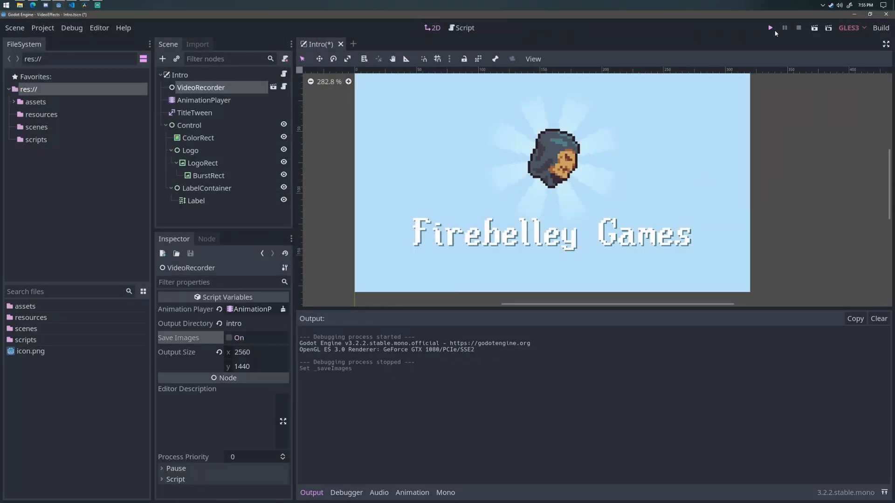
left_click(769, 27)
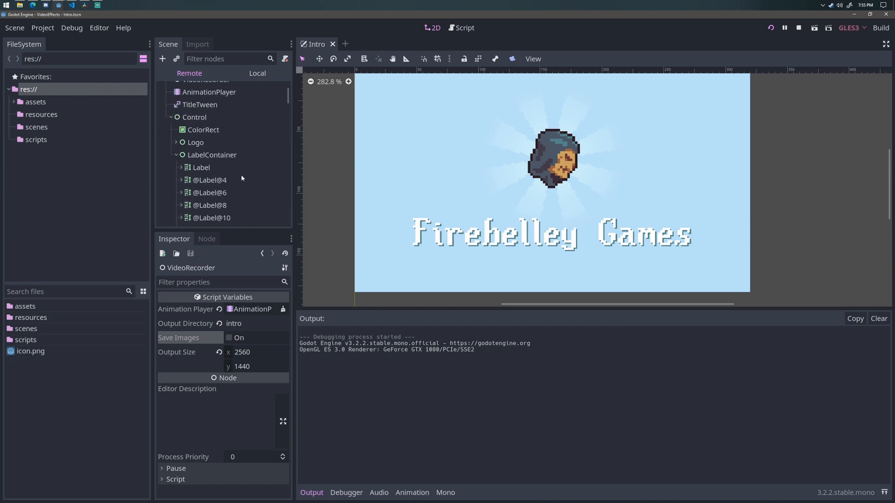
left_click(201, 167)
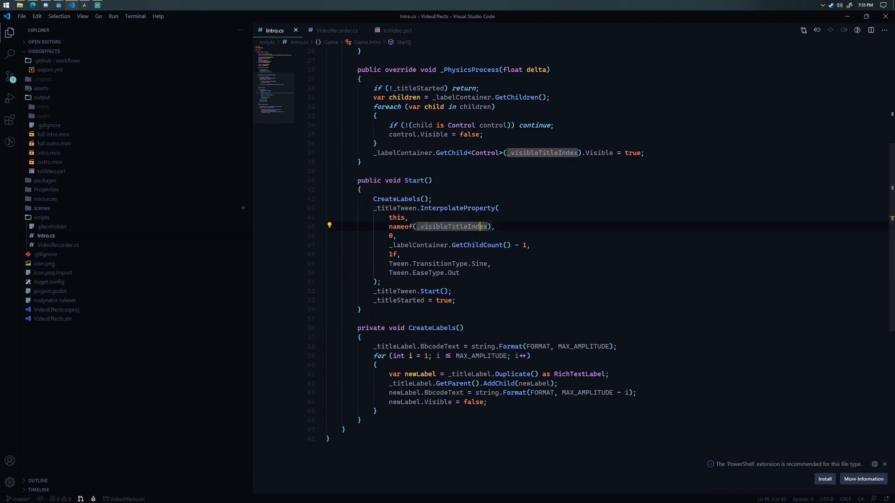
Step: Highlight the _PhysicsProcess loop hiding all labels and the .Visible = true line
left_click(470, 245)
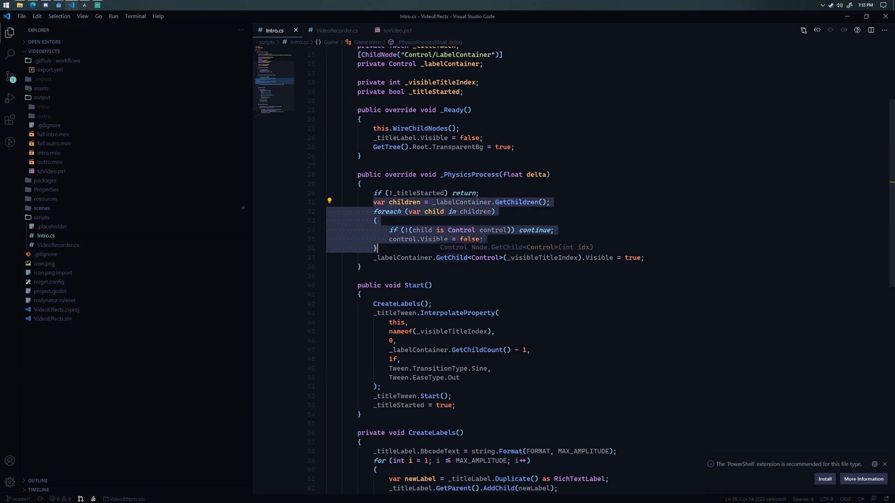
left_click(542, 257)
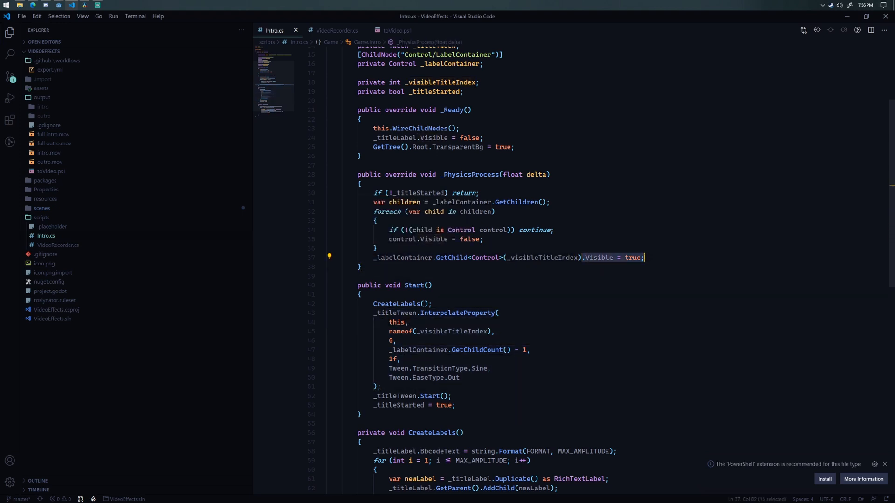
scroll("down", 3)
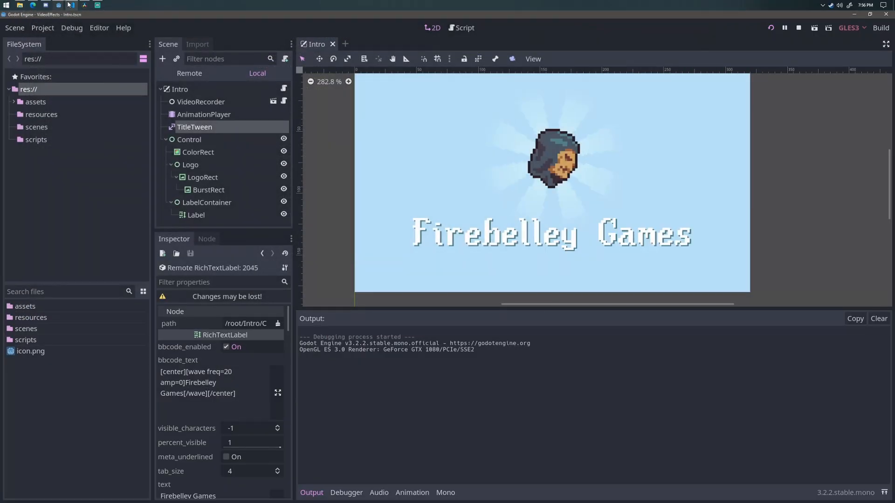
Step: Stop the running intro scene and review VideoRecorder.cs in VS Code
left_click(201, 101)
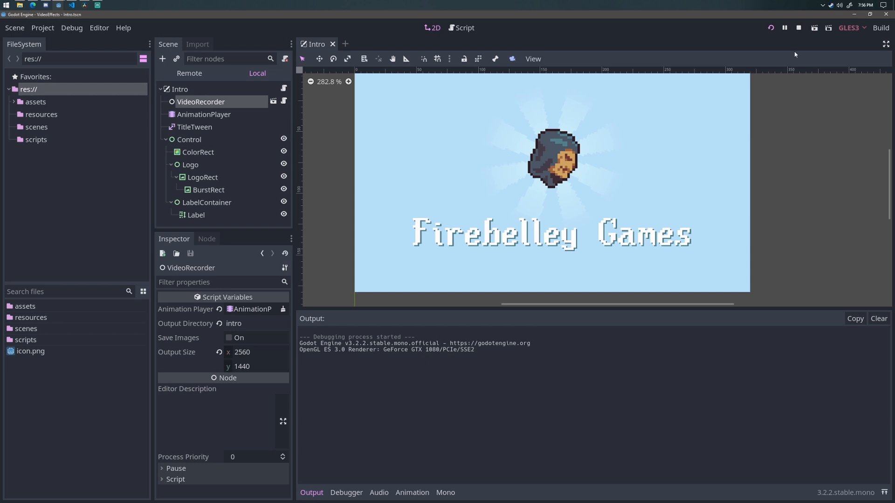
left_click(798, 27)
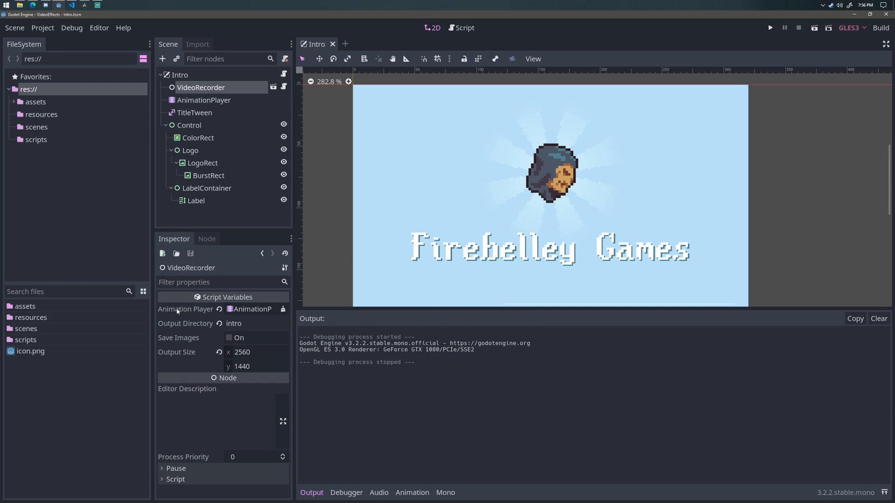
mouse_move(265, 334)
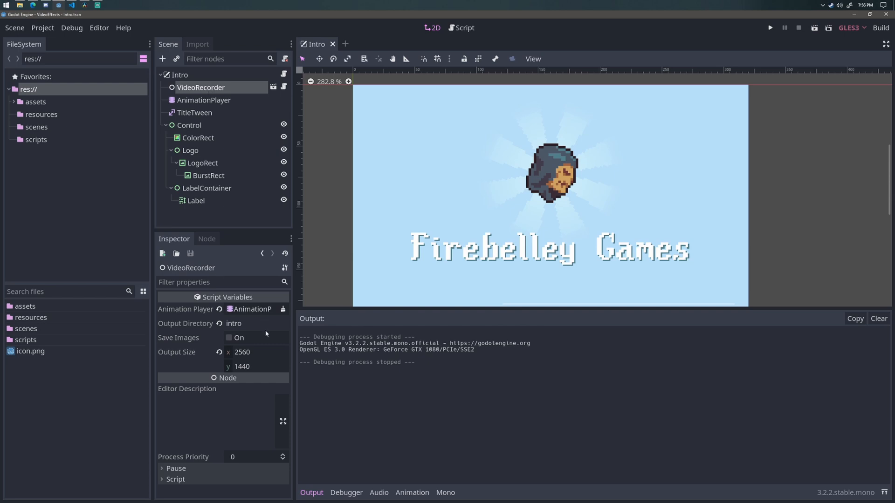
left_click(246, 323)
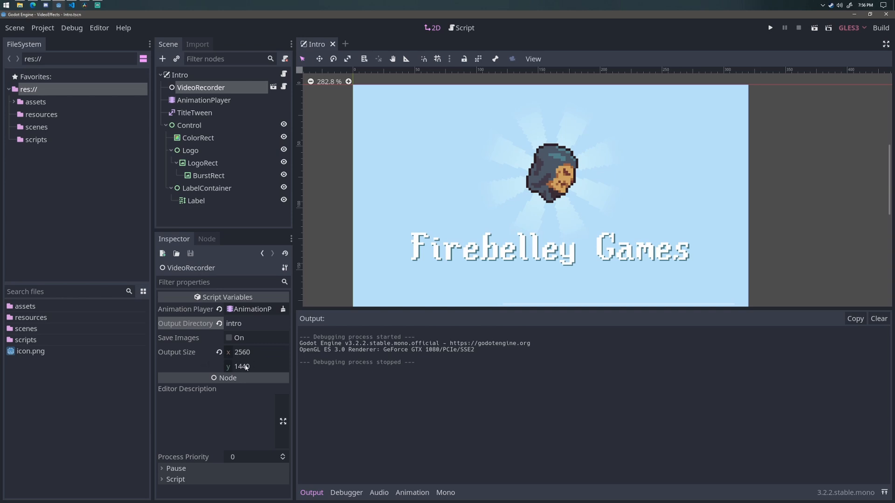
left_click(234, 324)
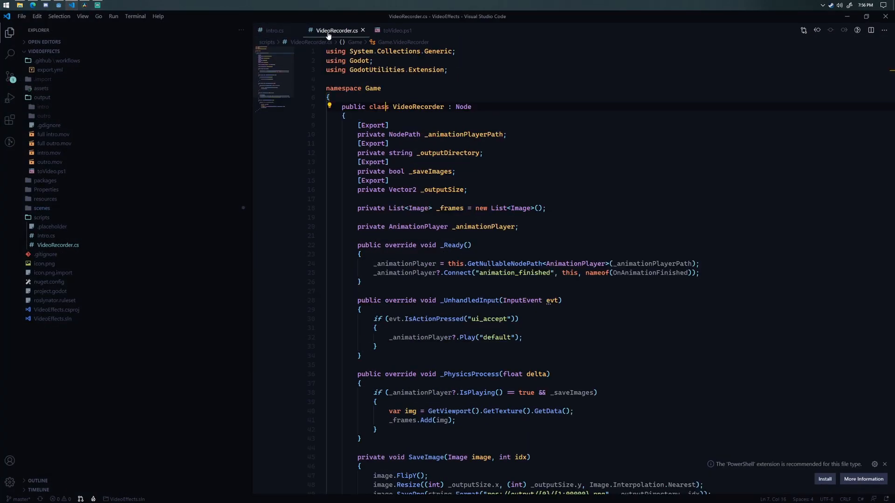
scroll("down", 3)
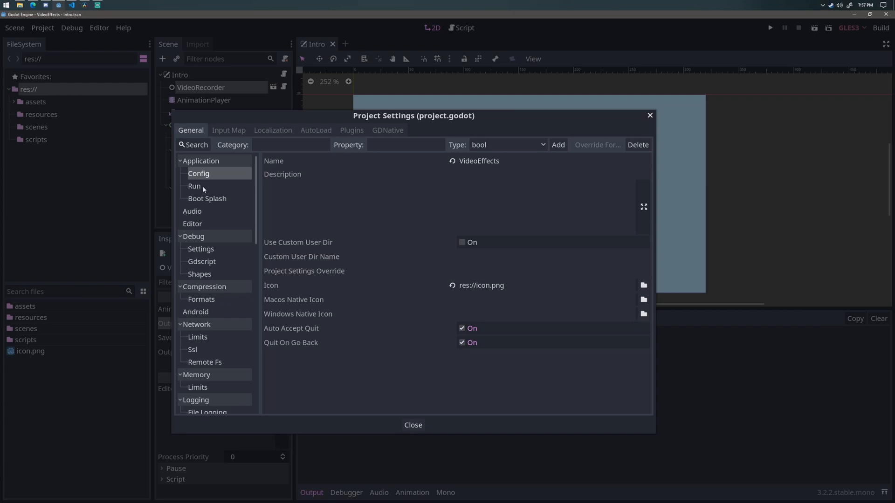
Step: Show Physics > Common in Project Settings with Physics Fps at 30
scroll("down", 3)
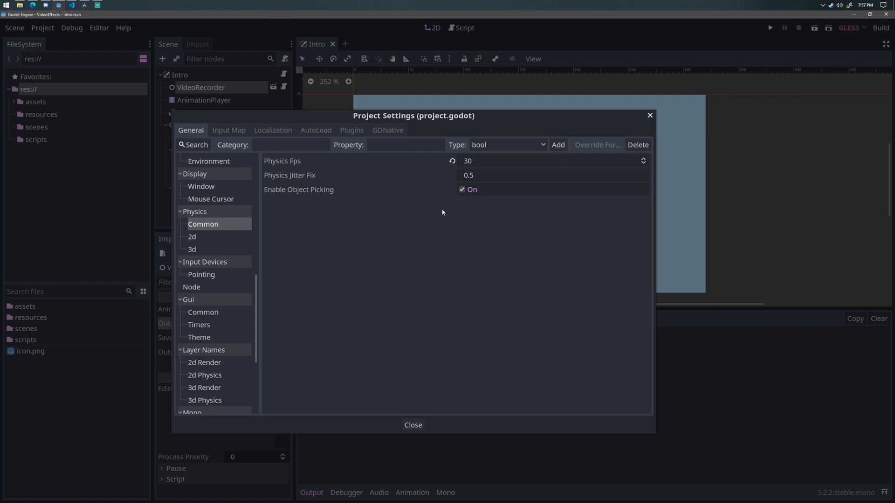
mouse_move(413, 424)
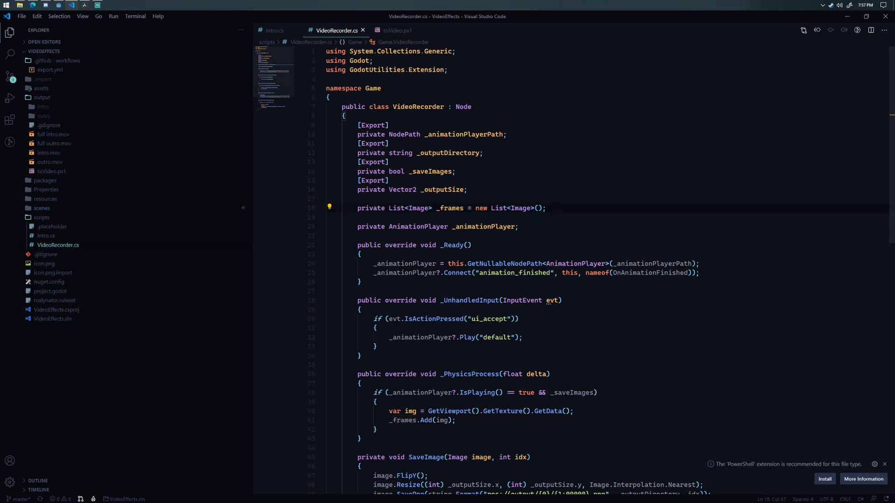
scroll("down", 3)
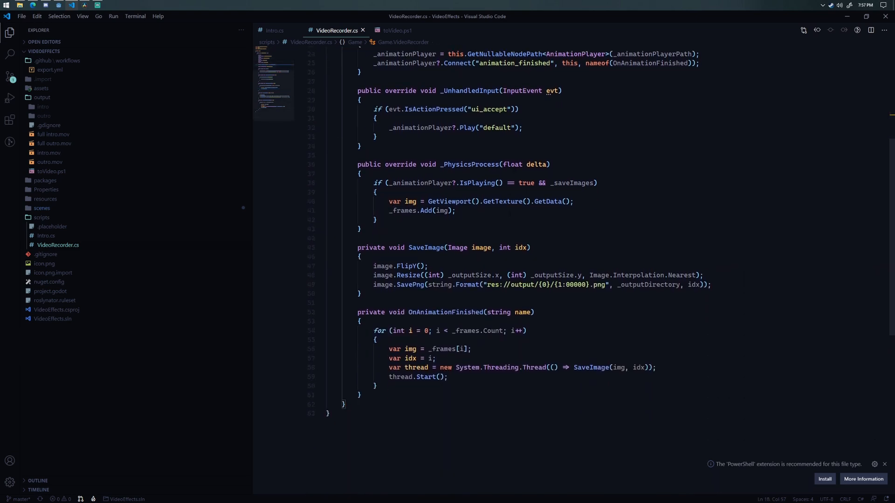
double_click(444, 312)
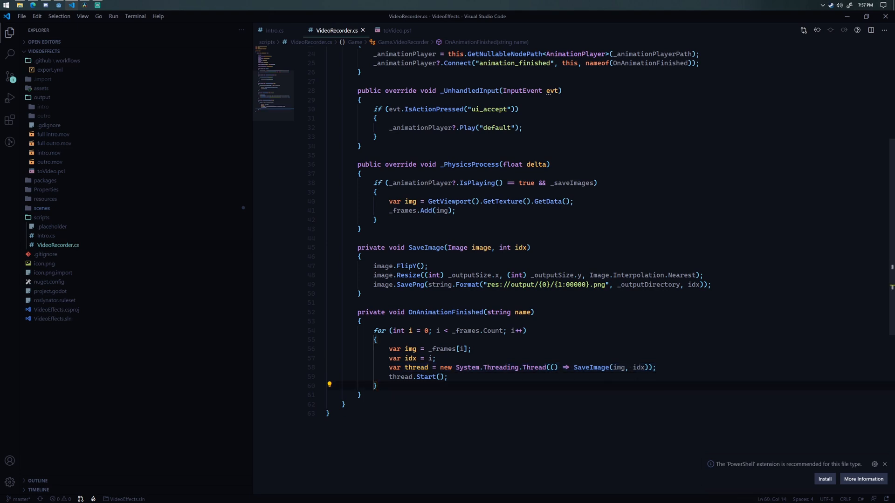
double_click(406, 267)
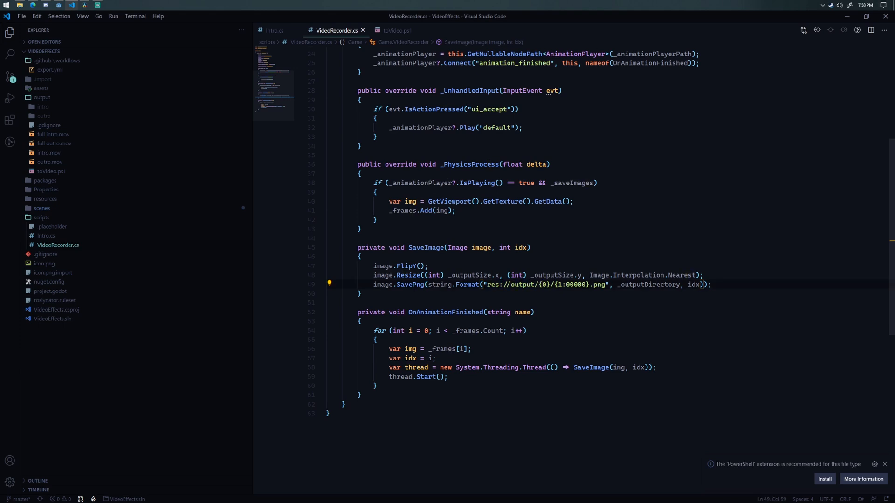
double_click(409, 285)
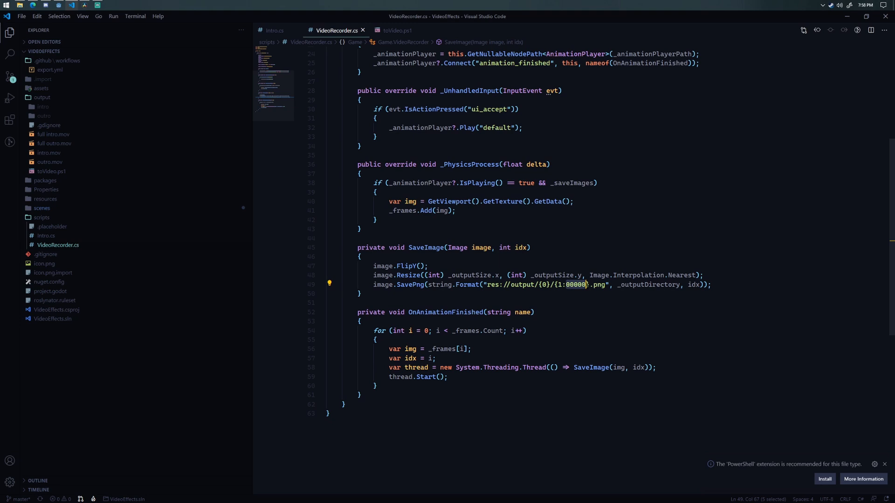
double_click(692, 284)
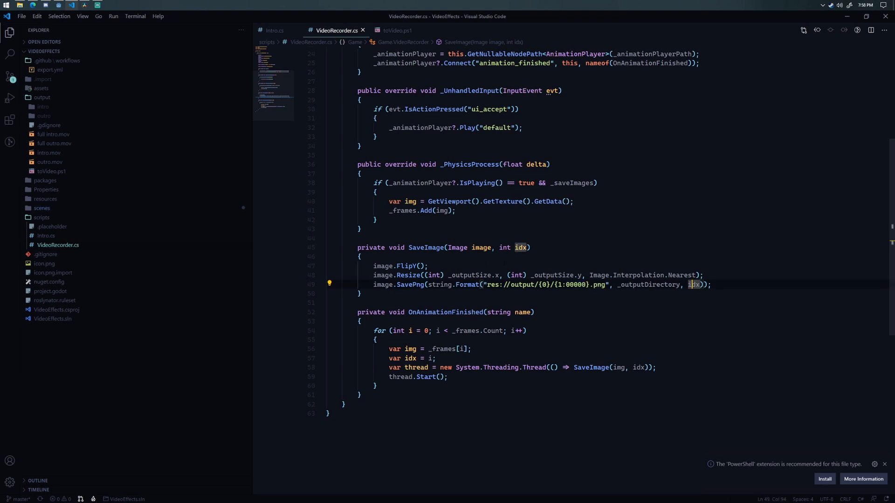
left_click(567, 367)
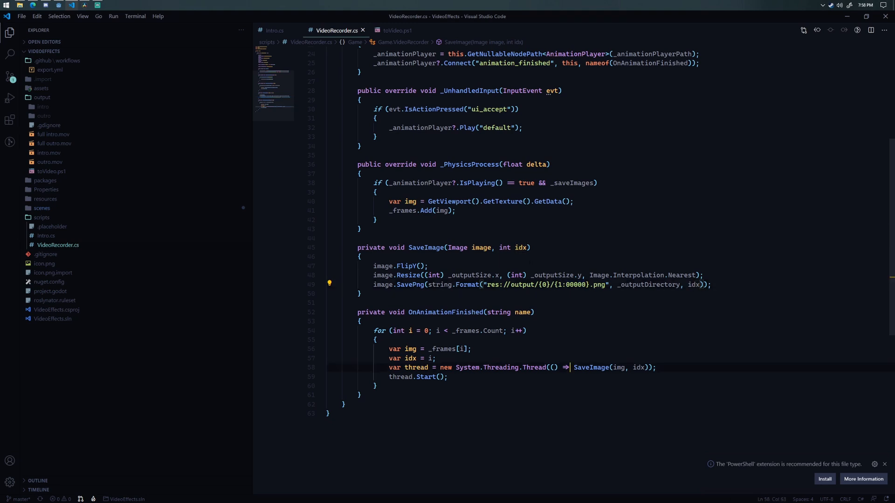
double_click(592, 366)
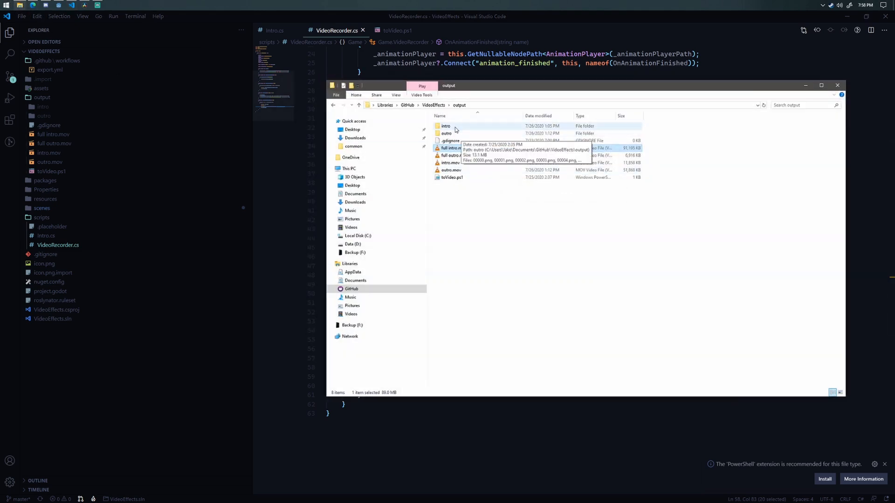
Step: Browse the intro folder's 120 PNG frames, previewing an early and a later frame
double_click(445, 126)
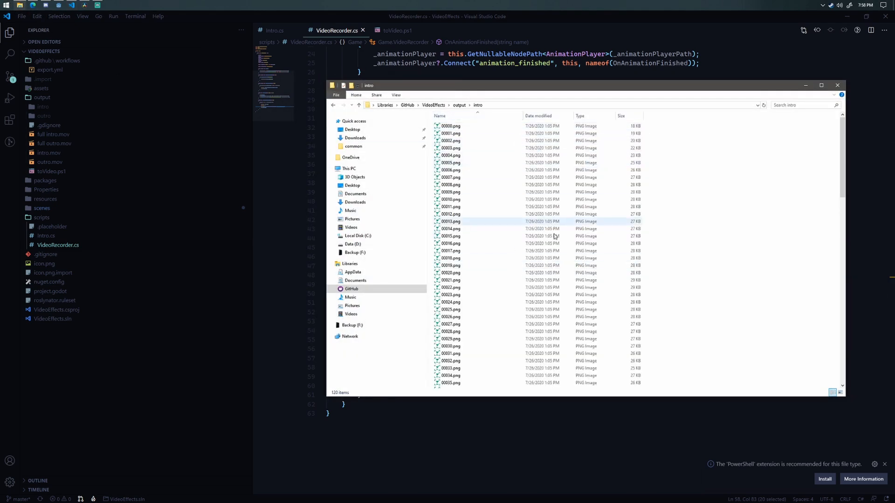
scroll("down", 3)
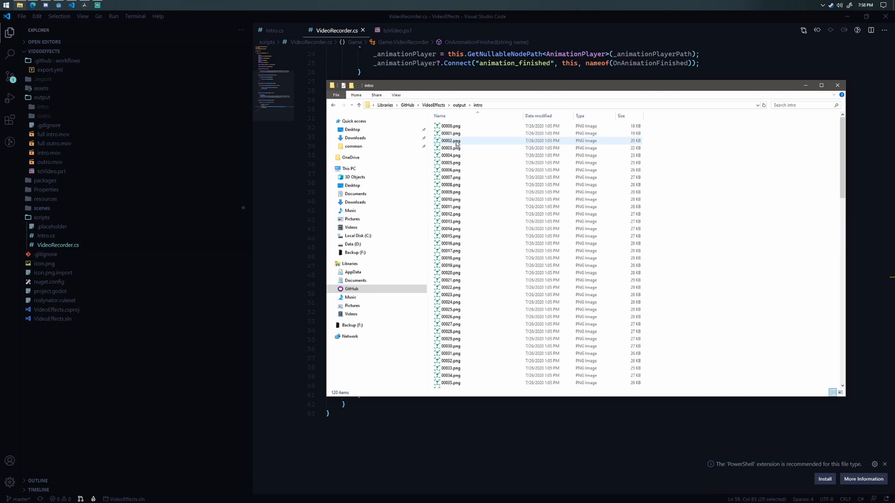
left_click(450, 140)
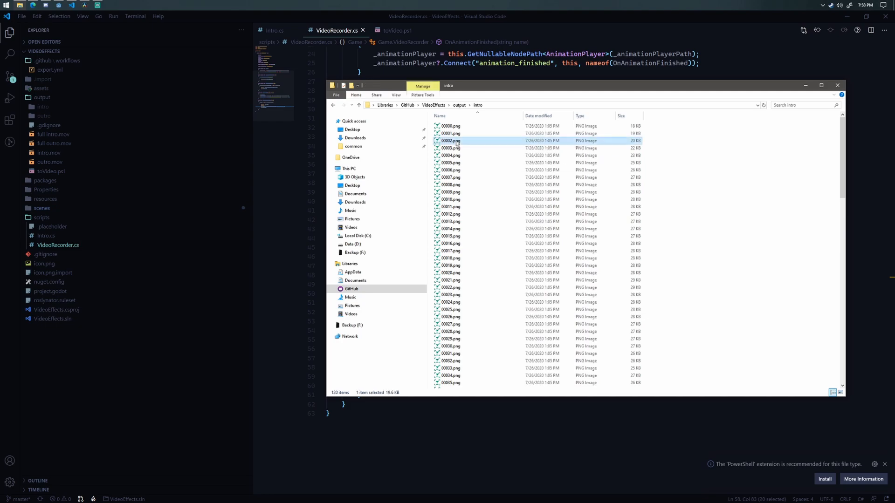
double_click(450, 141)
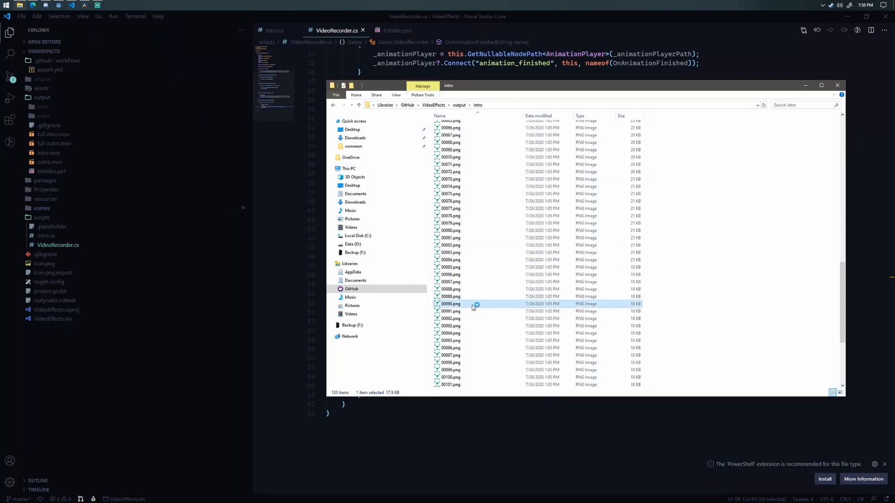
double_click(450, 303)
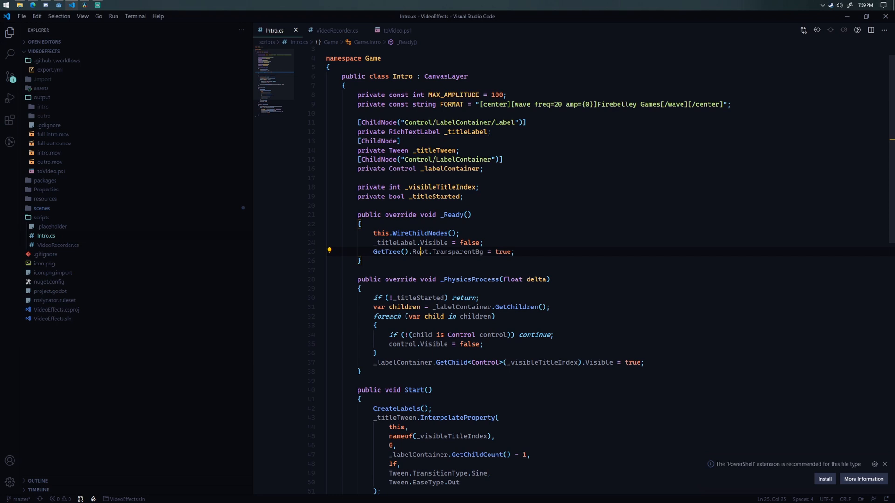
left_click(470, 251)
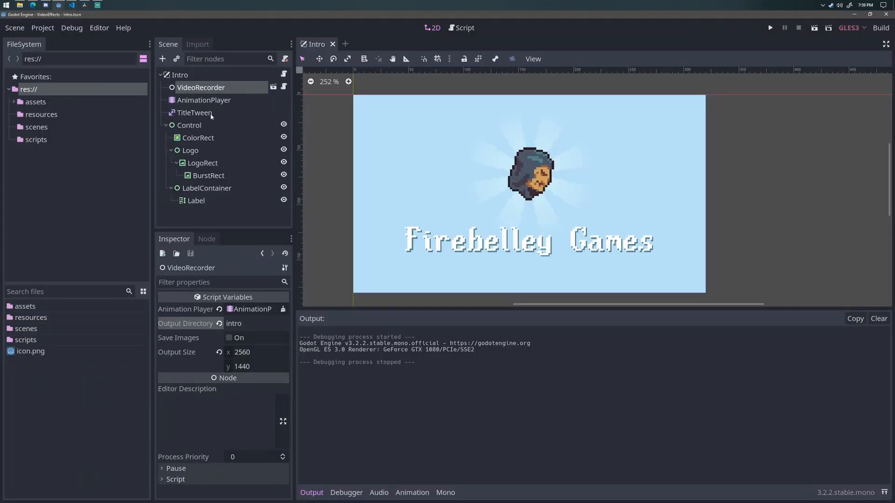
left_click(198, 137)
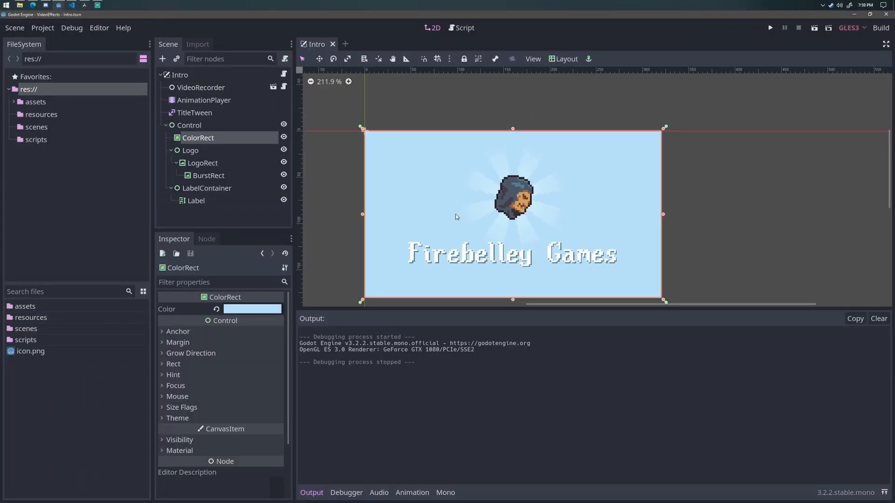
left_click(203, 100)
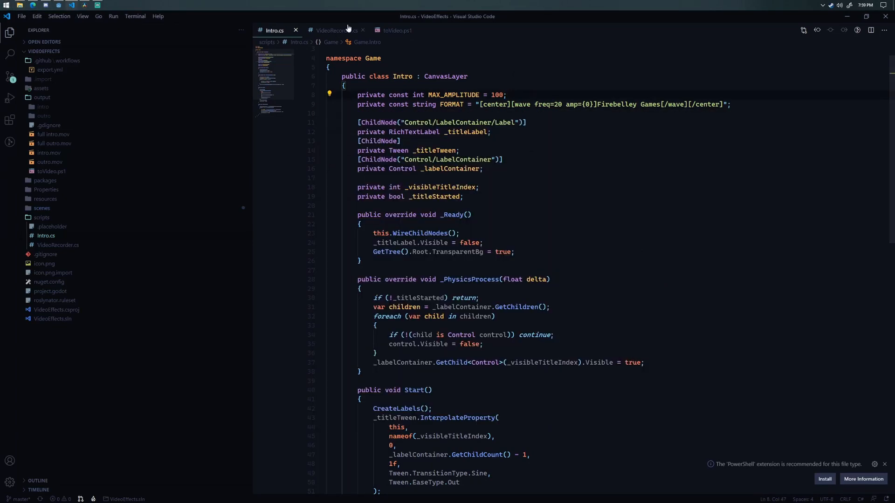
Step: Show toVideo.ps1, highlighting the mp4 format and framerate 30 in its ffmpeg command
left_click(394, 31)
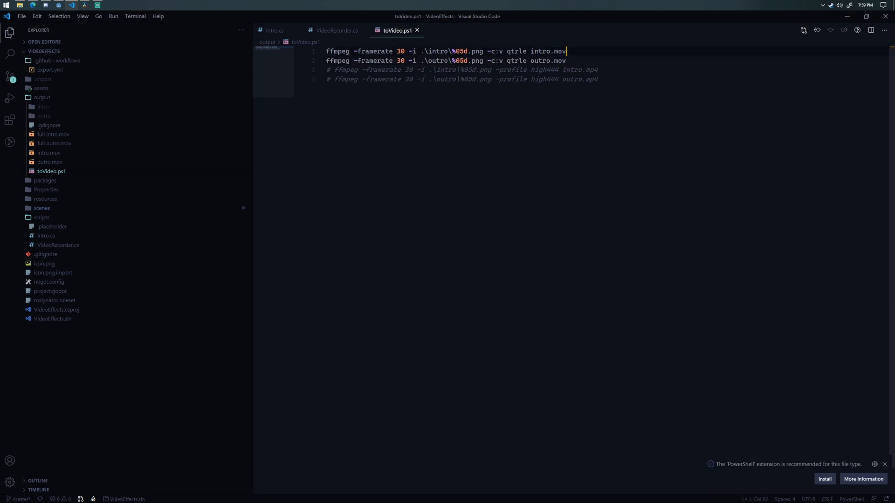
double_click(558, 51)
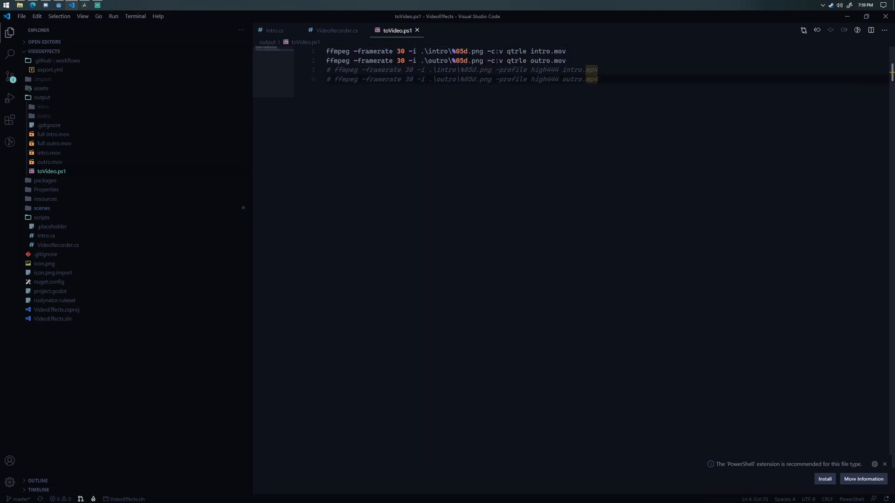
double_click(399, 51)
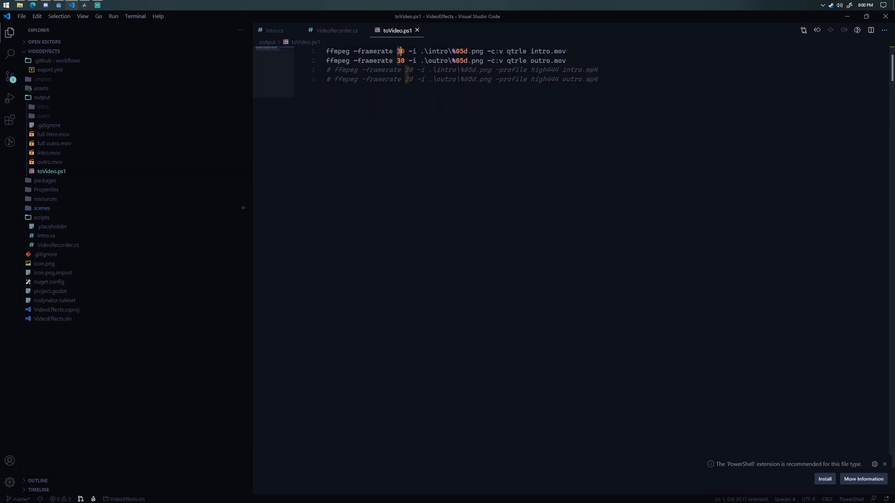